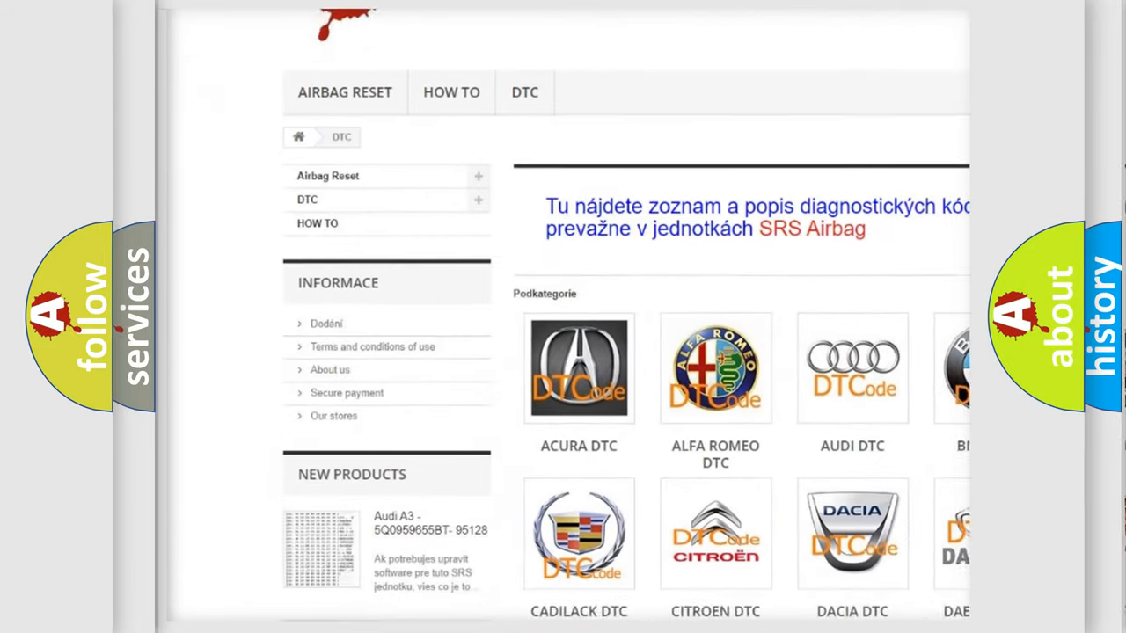
Step: Scroll down the DTC category page past the car-make logos and code list to the footer
scroll(down, 3)
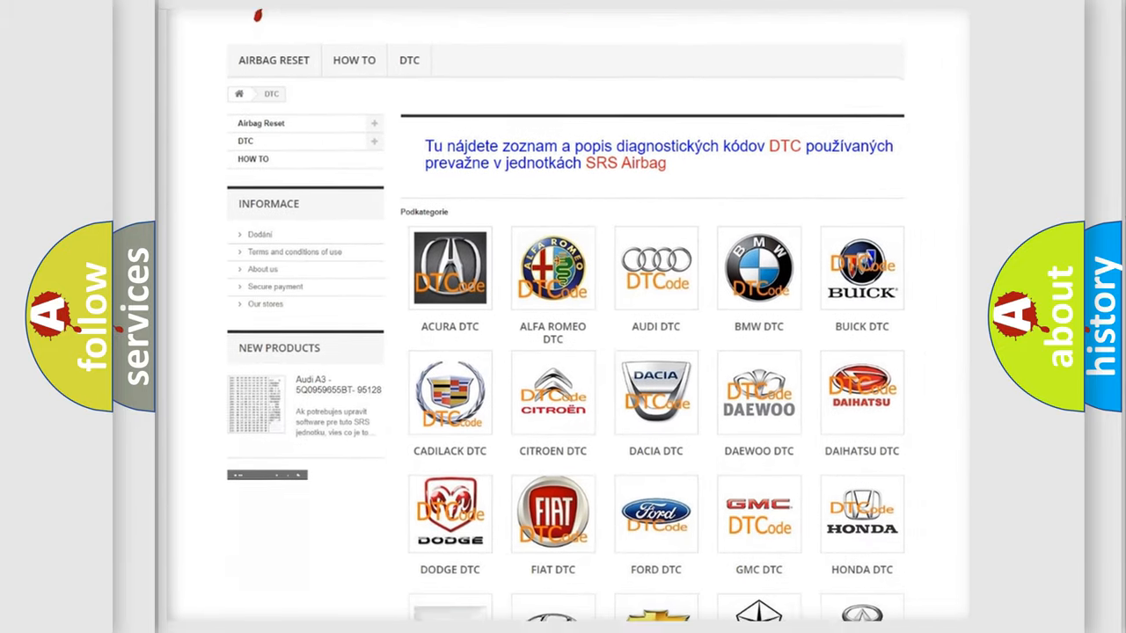
scroll(down, 3)
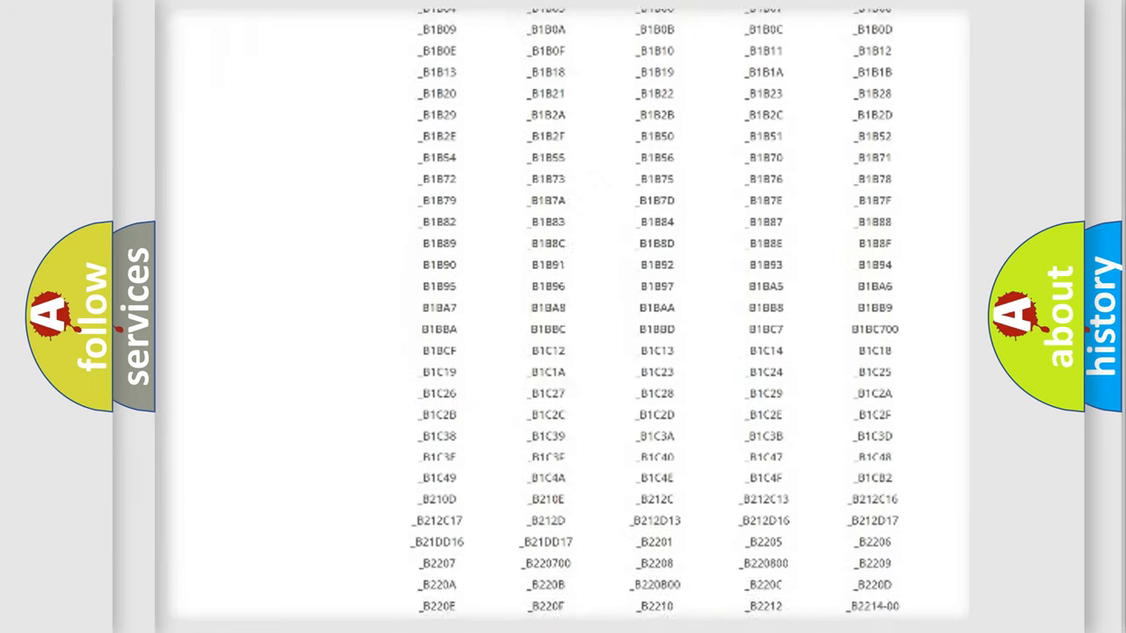
scroll(down, 3)
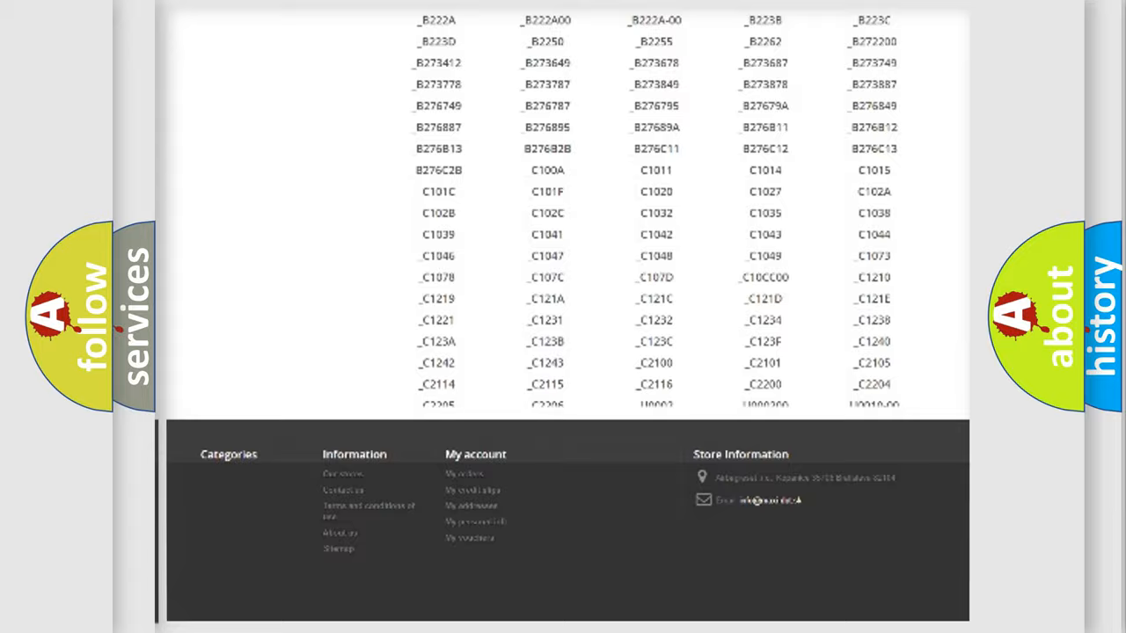
scroll(up, 3)
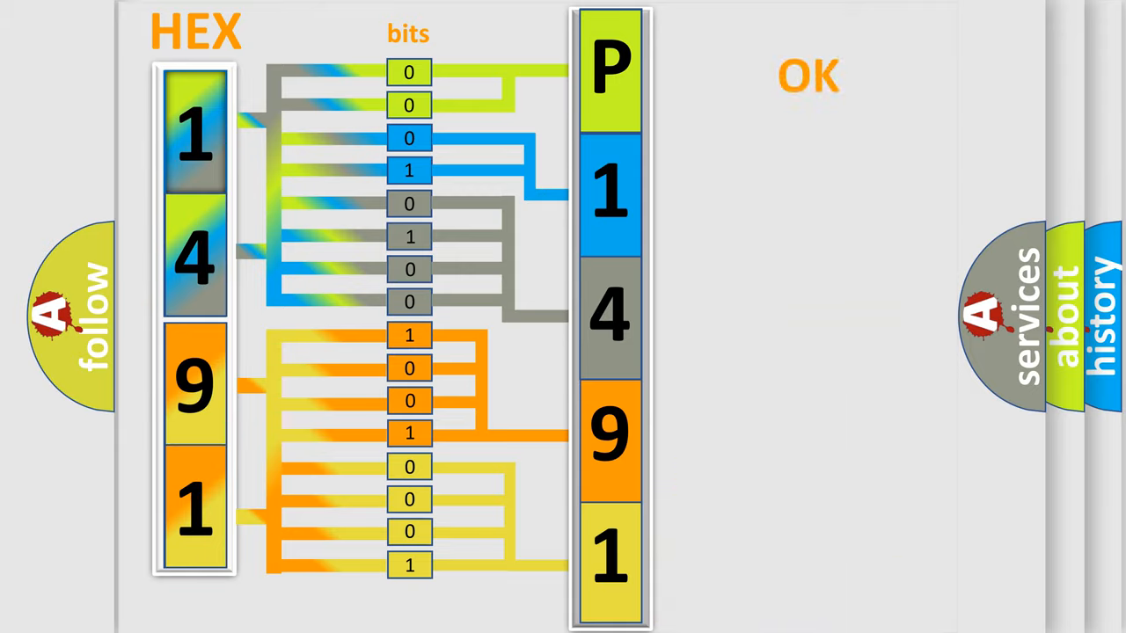
Step: Play through the animation decoding hex 1491 bit by bit into code P1491
click(807, 75)
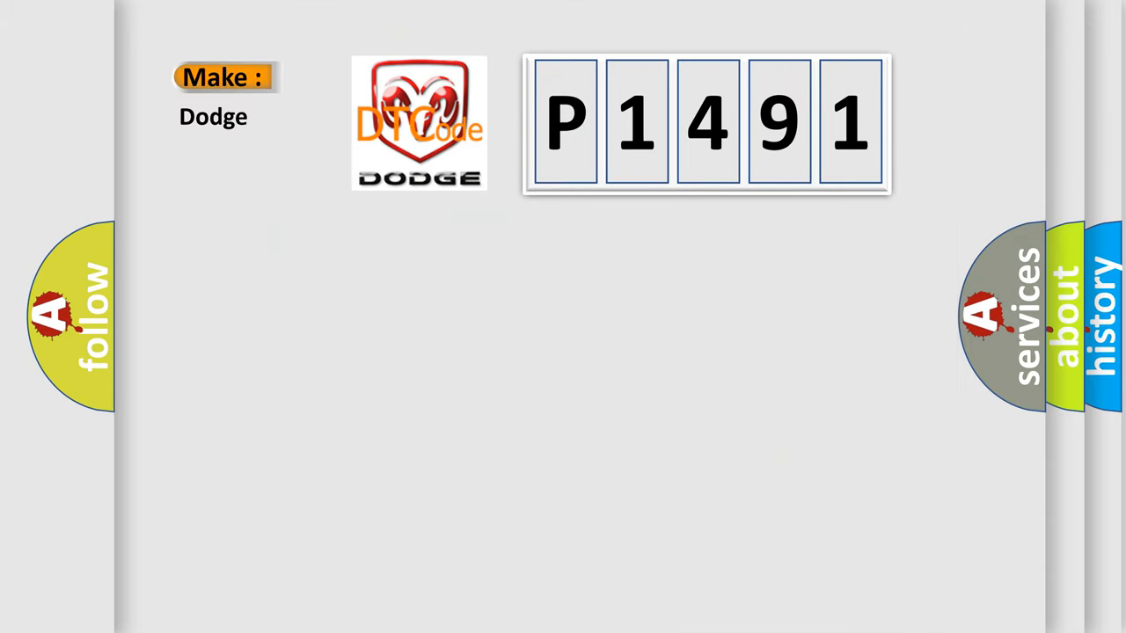